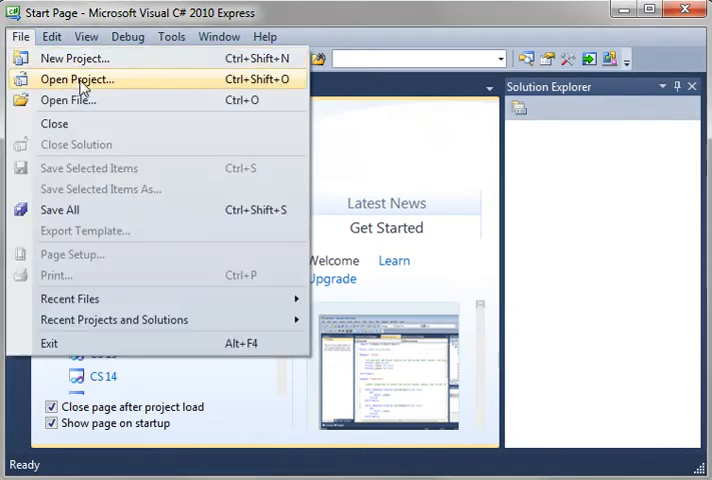
Start a new Console Application and declare int x = 1 and int y = 0 in Main
click(72, 58)
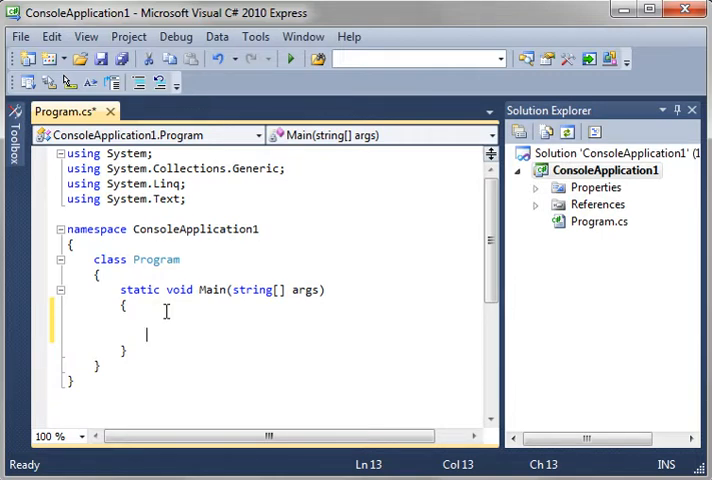
text(int x)
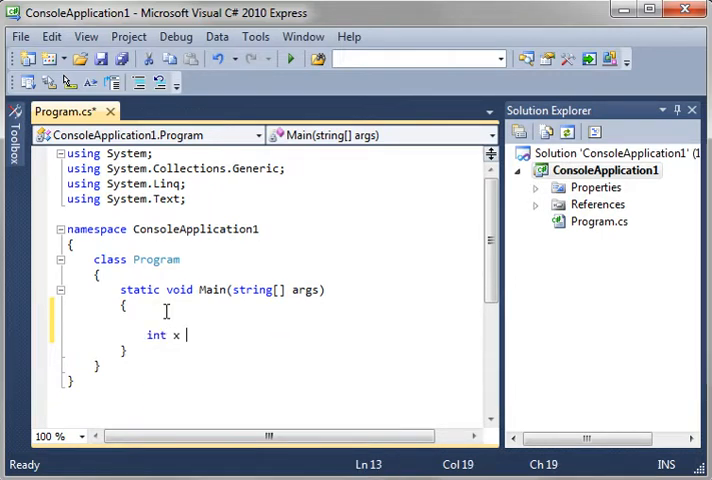
text(= 1;)
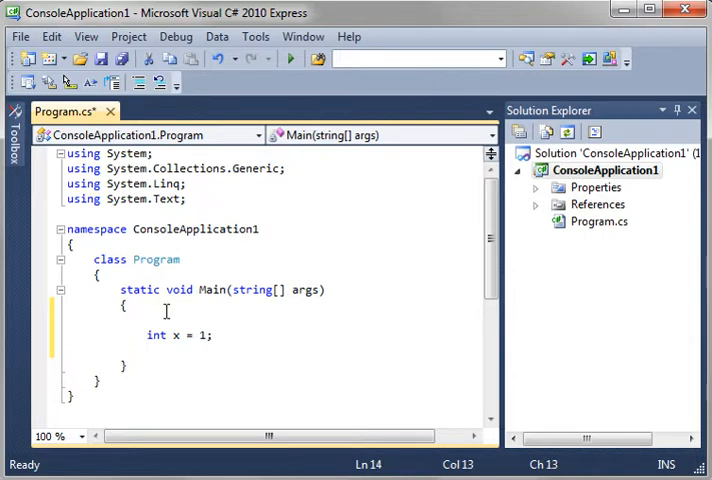
text(int y = 0)
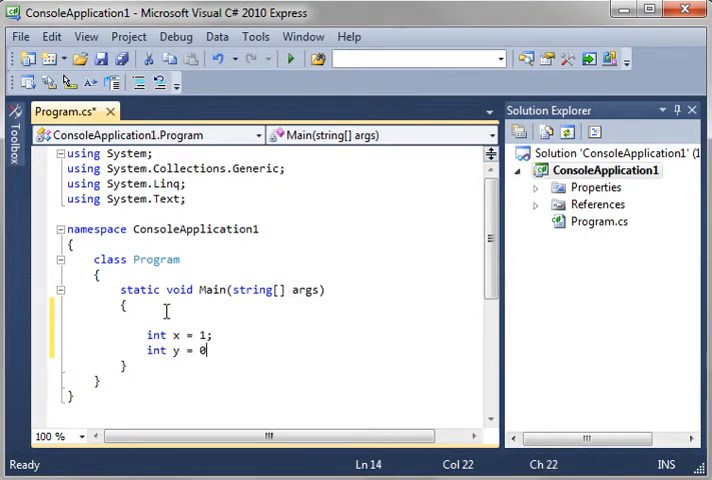
key(Enter)
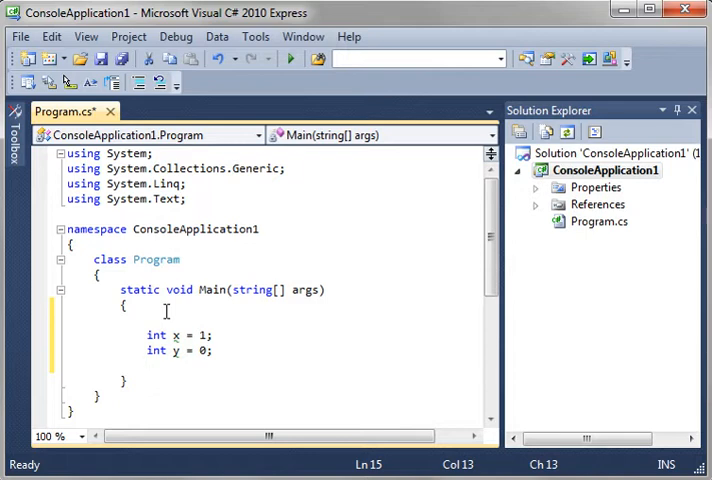
Begin the declaration double z = x / after correcting a mistyped int
text(int)
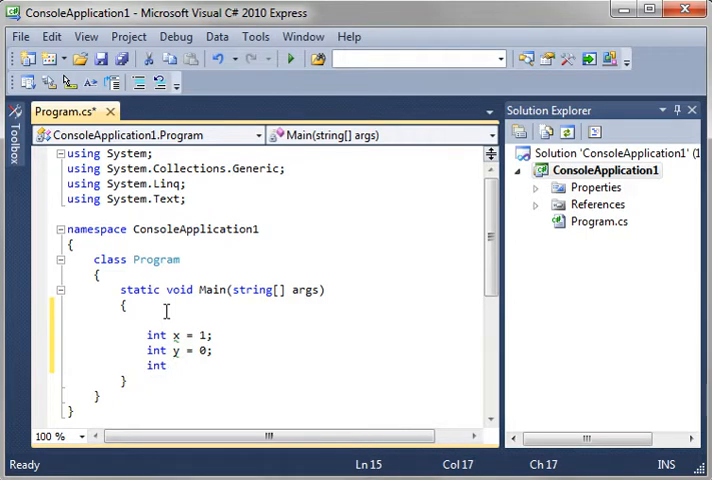
key(Backspace)
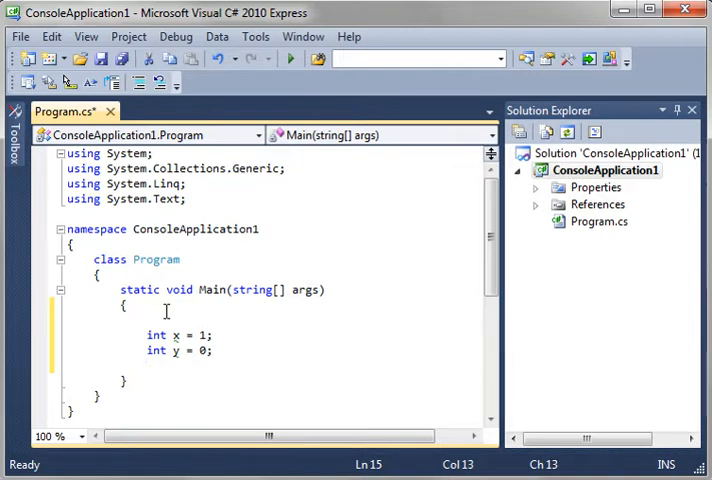
text(double)
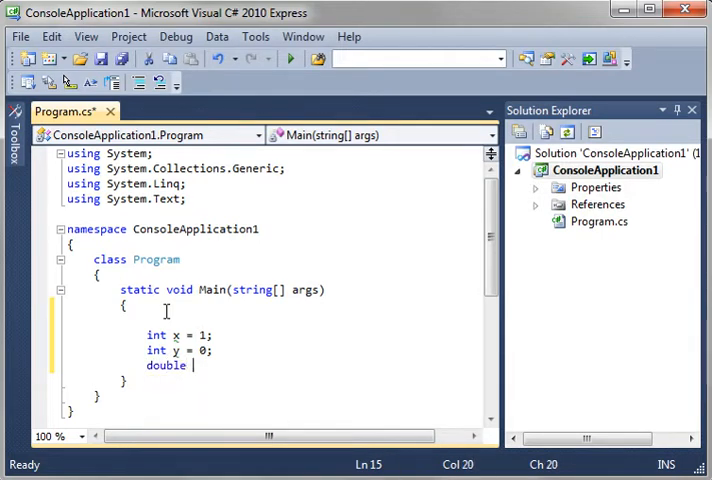
text(z =)
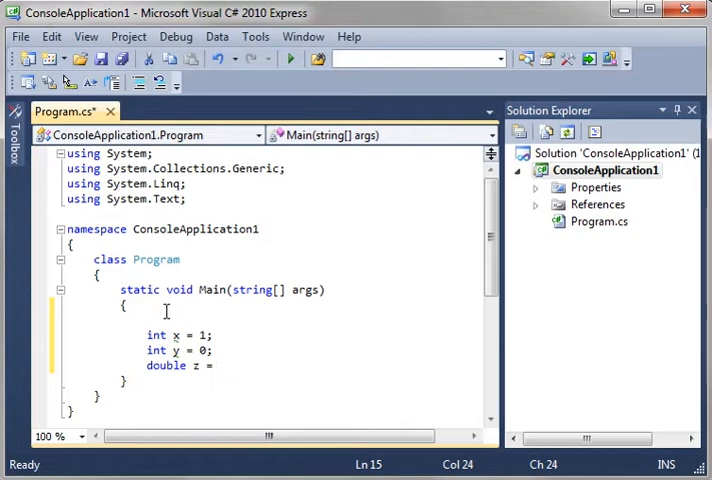
text(x /)
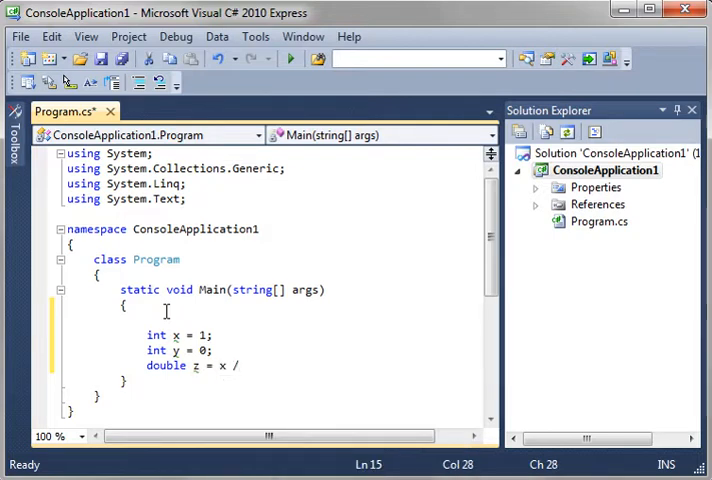
Finish double z = x / y; and run the program so it halts with DivideByZeroException
text(y;)
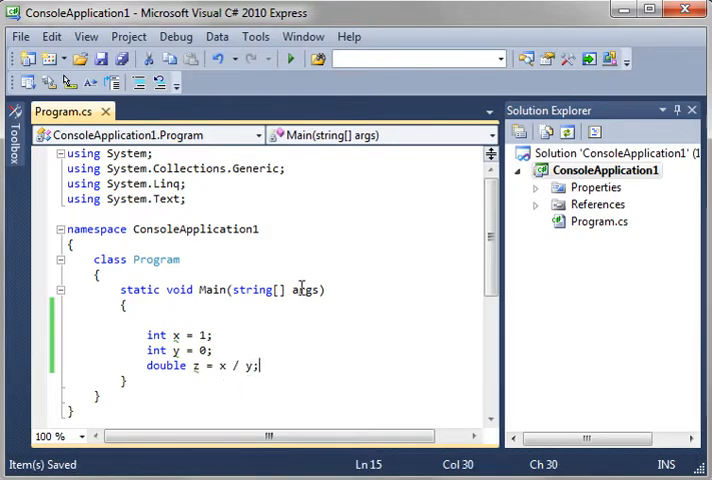
click(246, 388)
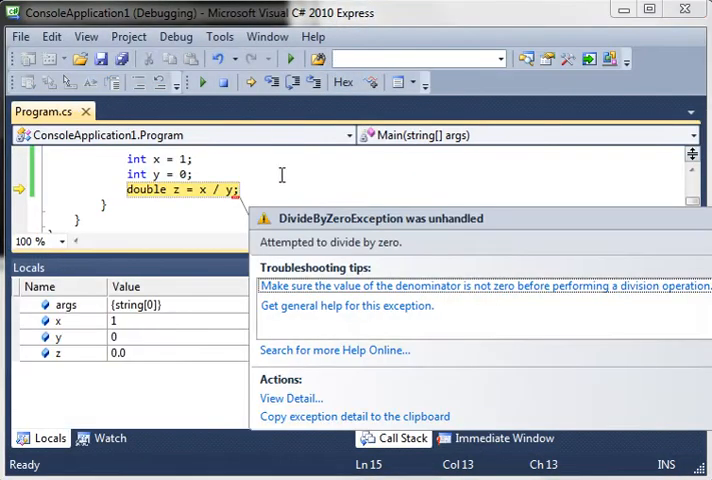
mouse_move(410, 242)
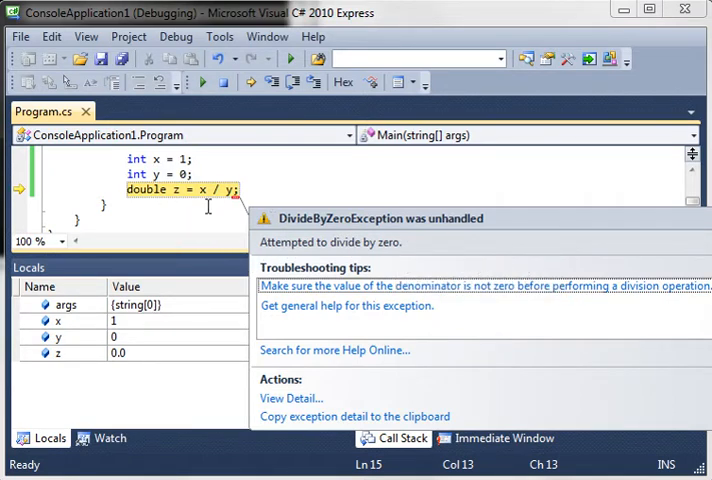
mouse_move(150, 260)
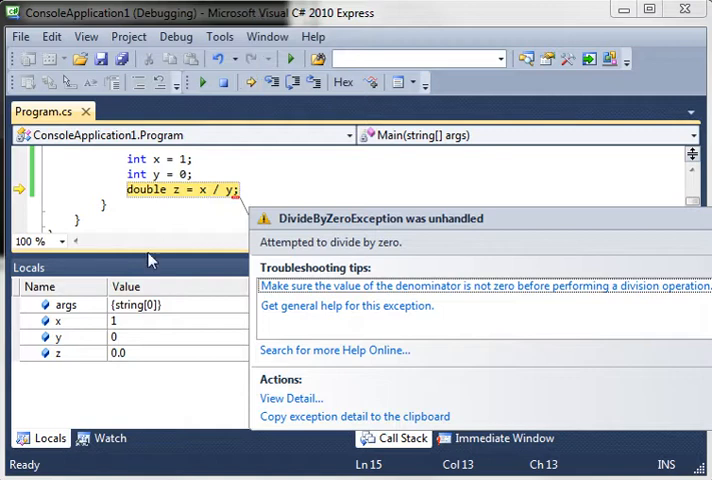
mouse_move(684, 236)
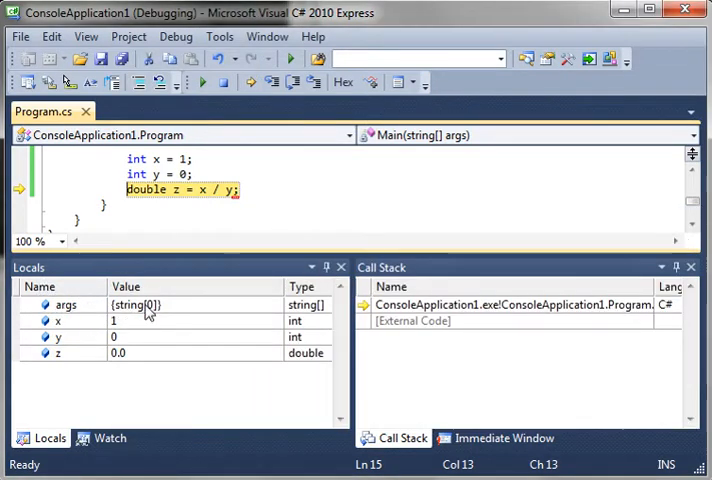
mouse_move(80, 328)
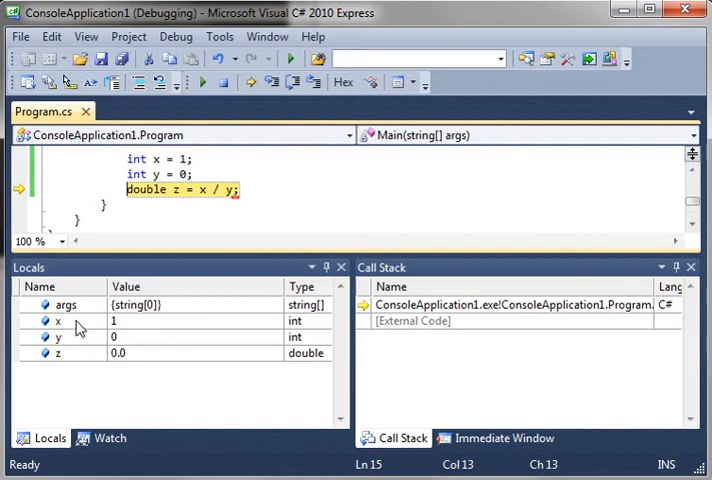
mouse_move(130, 364)
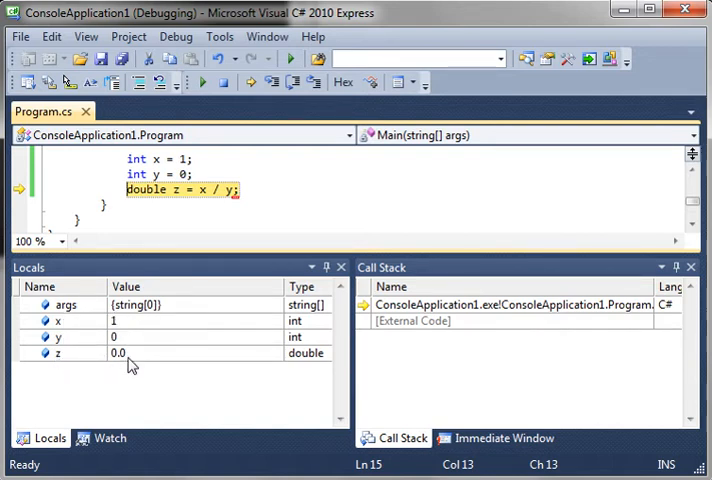
mouse_move(510, 304)
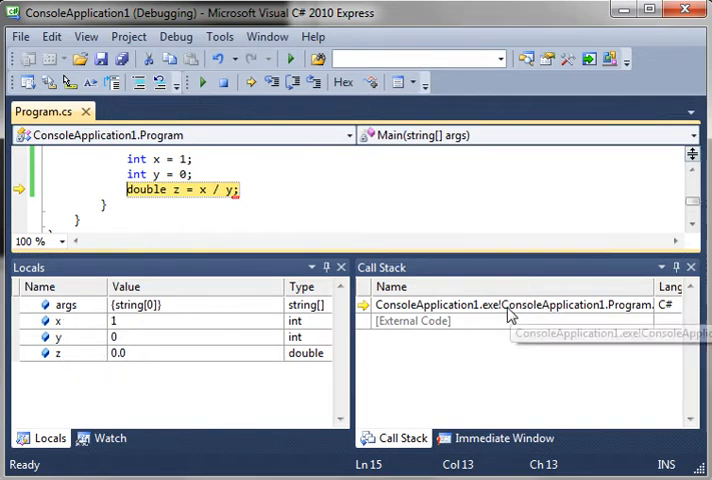
mouse_move(494, 312)
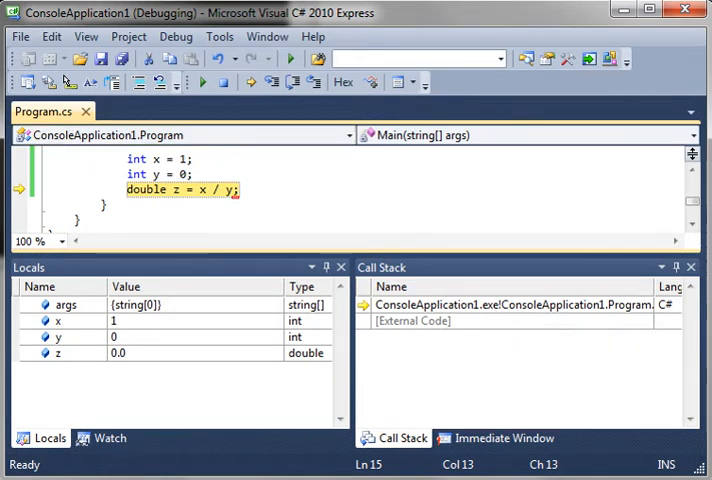
mouse_move(224, 84)
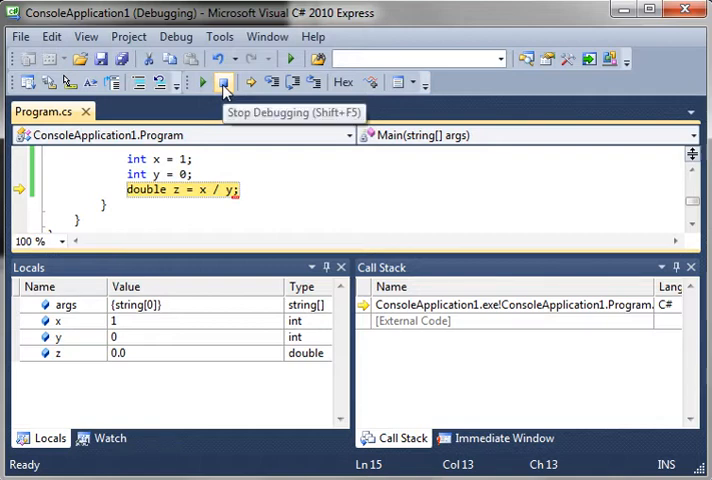
Stop debugging and surround the three declarations with a try/catch block
click(226, 84)
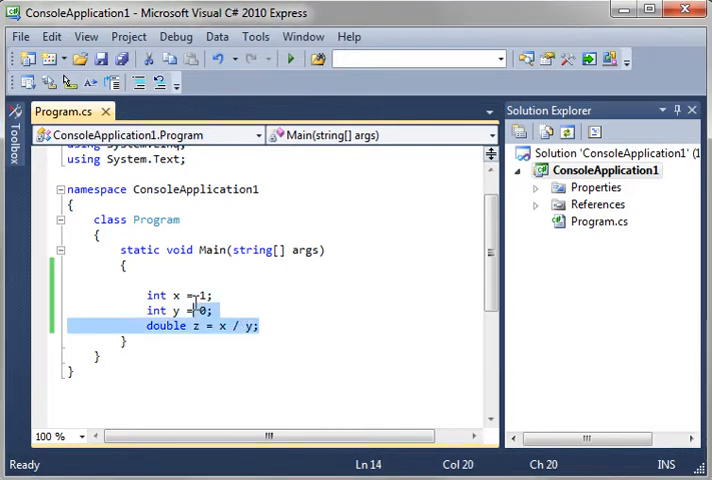
right_click(166, 310)
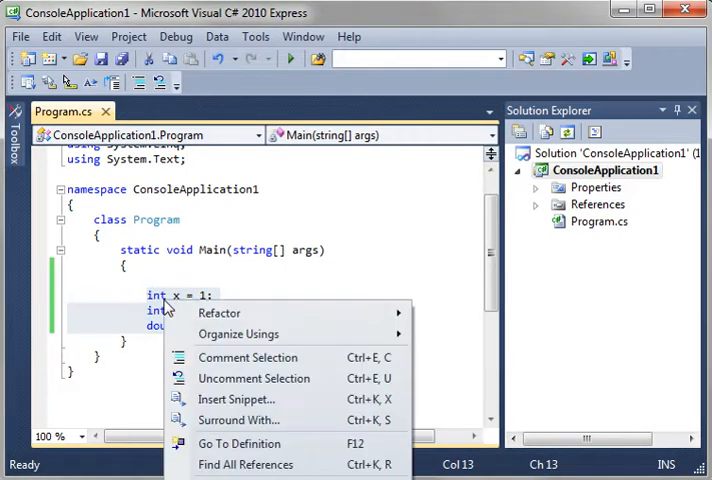
click(238, 420)
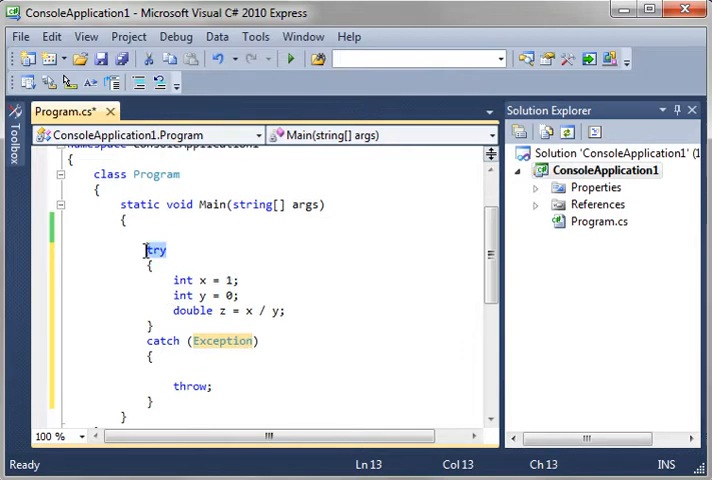
Make the catch clause catch (Exception error) that rethrows
double_click(162, 340)
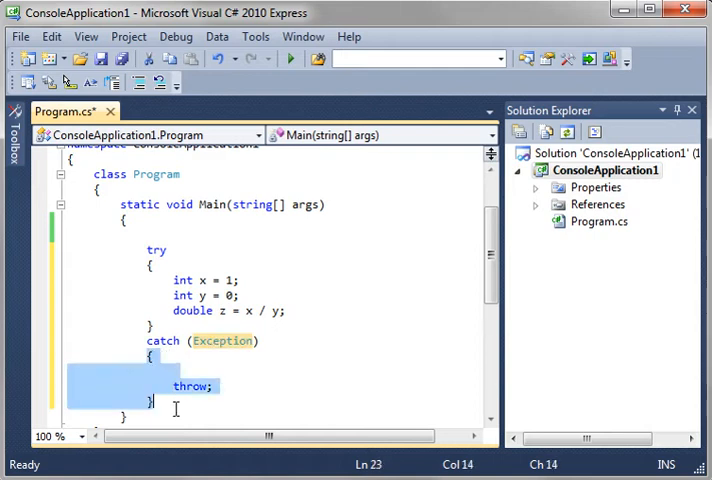
click(172, 386)
text( e)
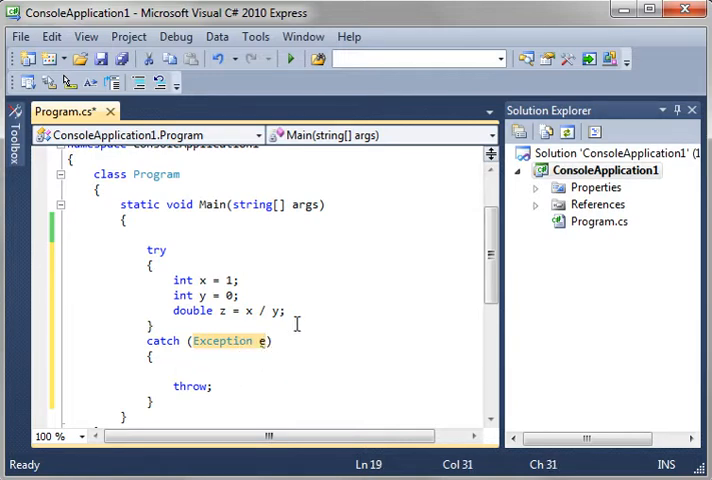
text(rror)
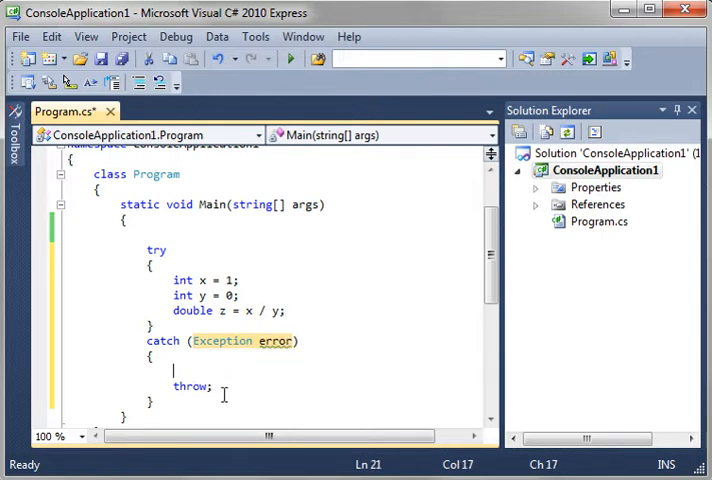
Replace throw; with Console.WriteLine(error.Message); in the catch block
text(Console.WriteLine(error.Message);)
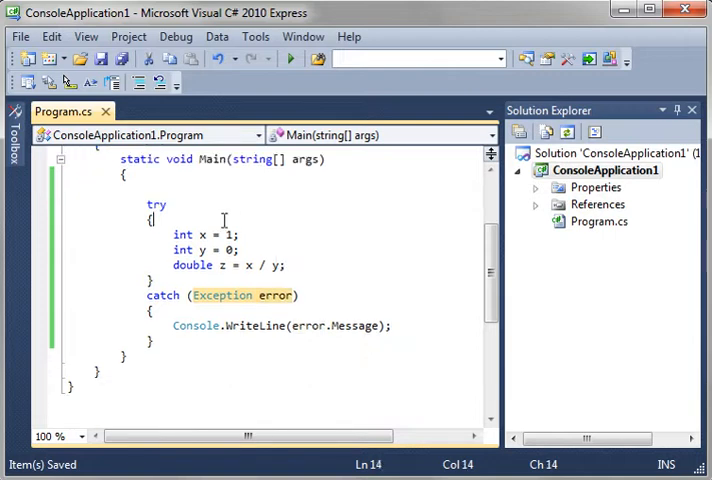
double_click(156, 204)
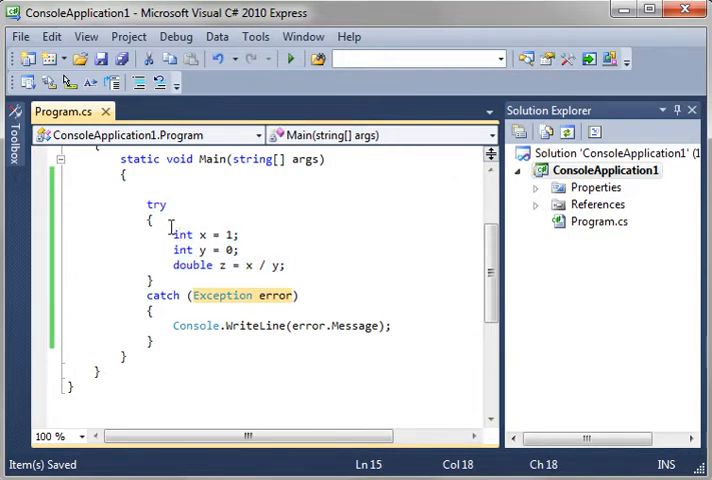
drag(172, 234, 288, 264)
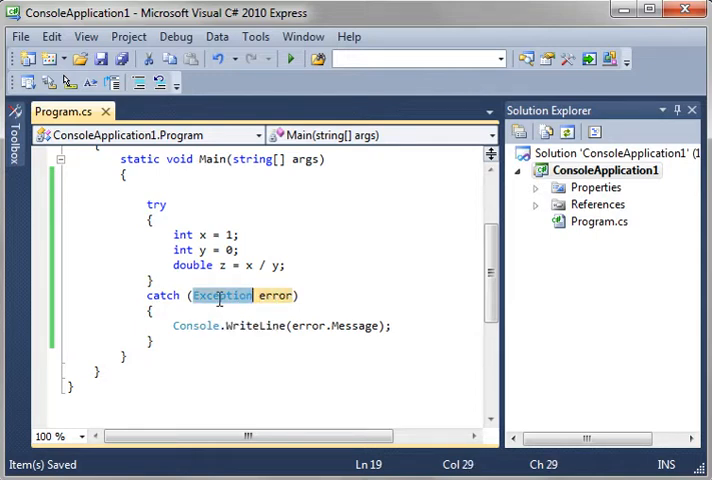
double_click(276, 296)
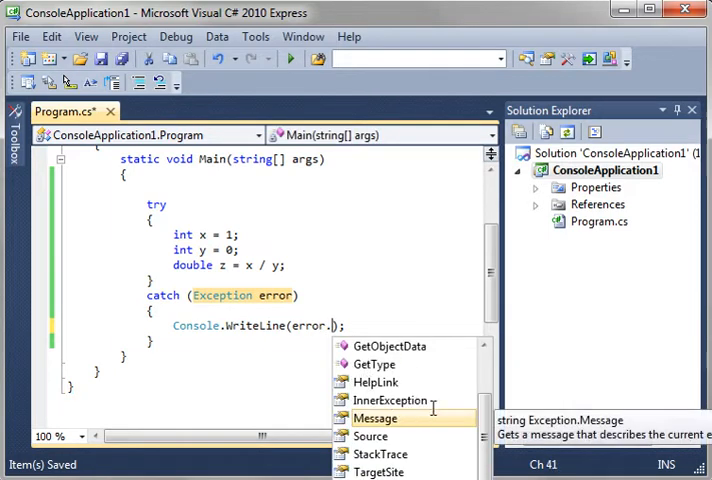
scroll(up, 3)
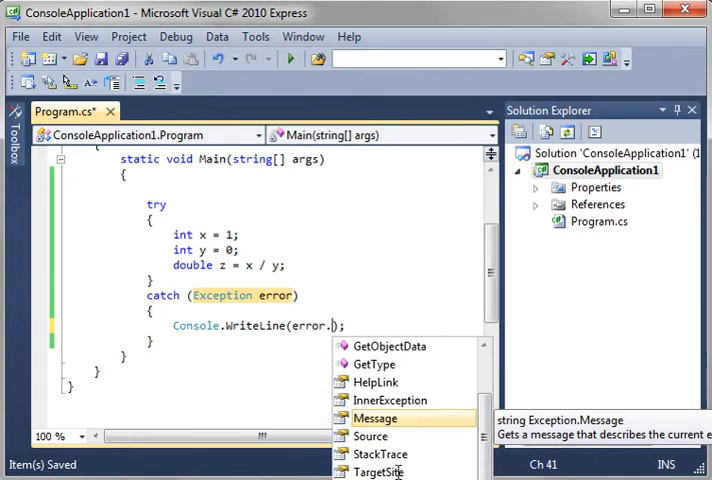
scroll(up, 3)
text(Message)
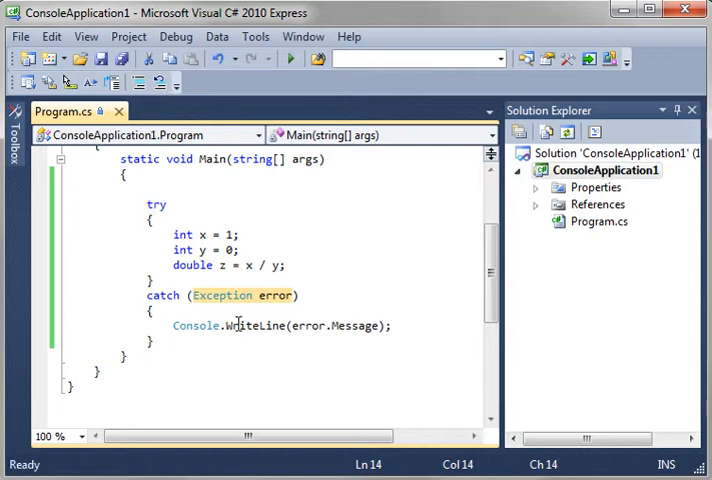
Add Console.Read(); after the WriteLine in the catch block
click(170, 336)
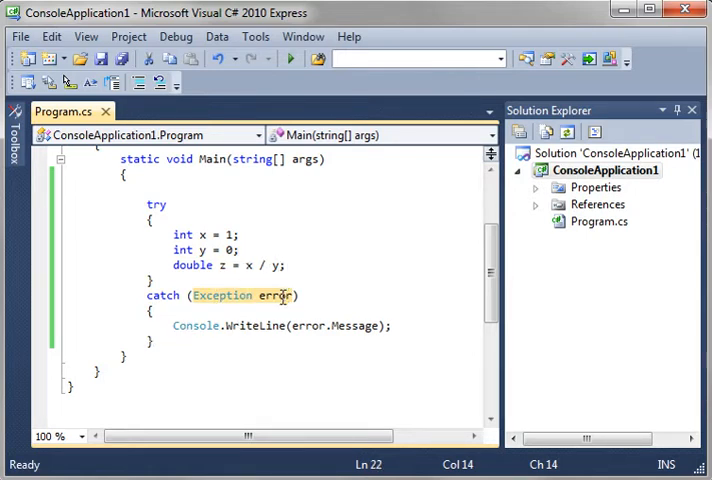
text(con)
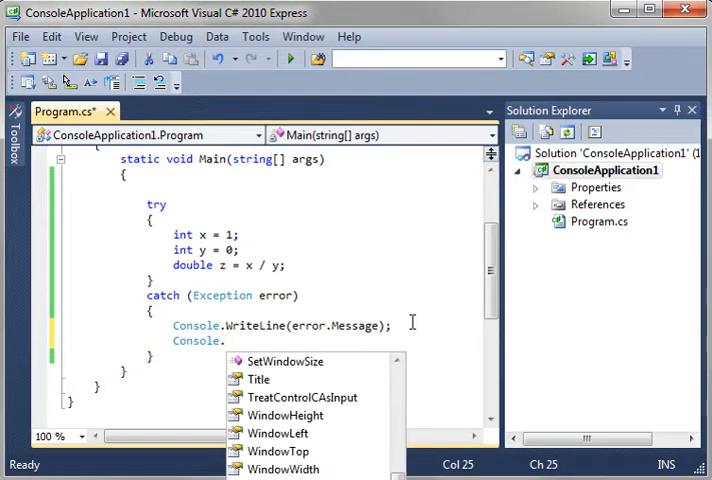
text(Read)
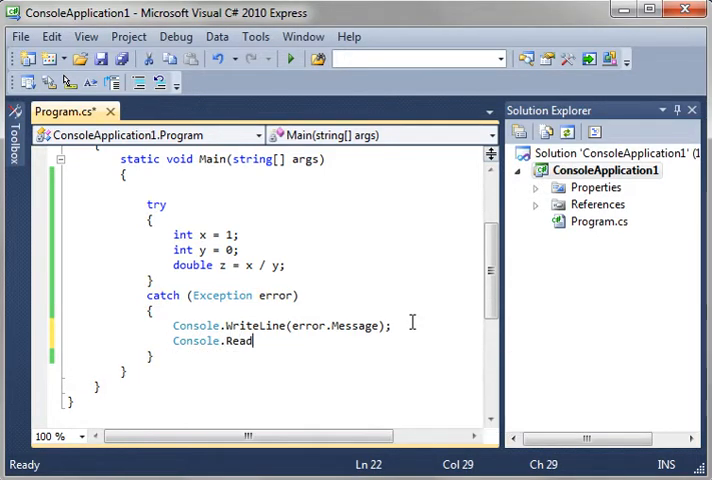
text(();)
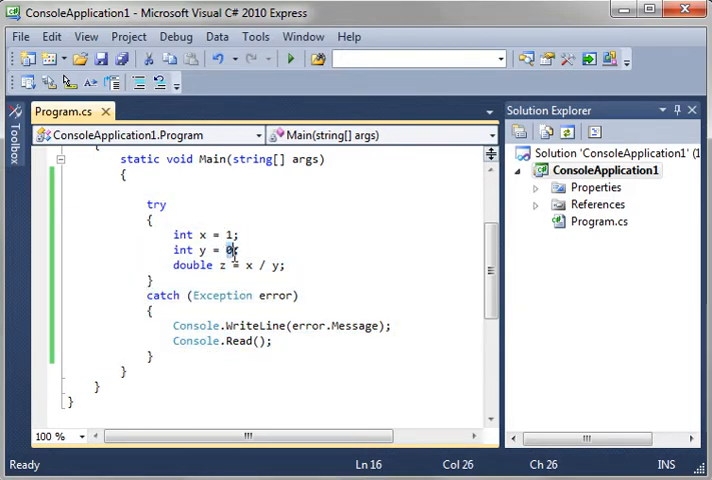
Change int y = 0 to int y = 55
text(55)
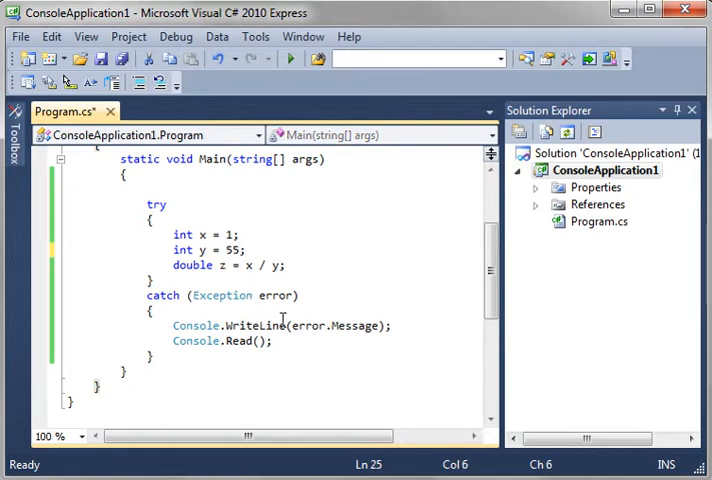
click(290, 56)
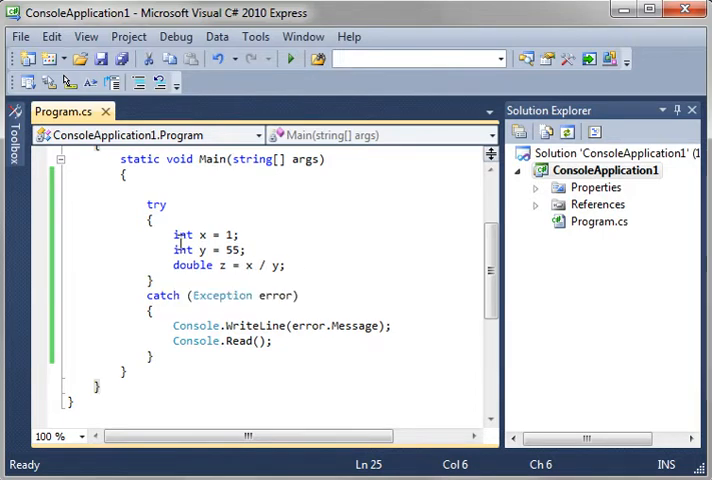
drag(172, 234, 284, 264)
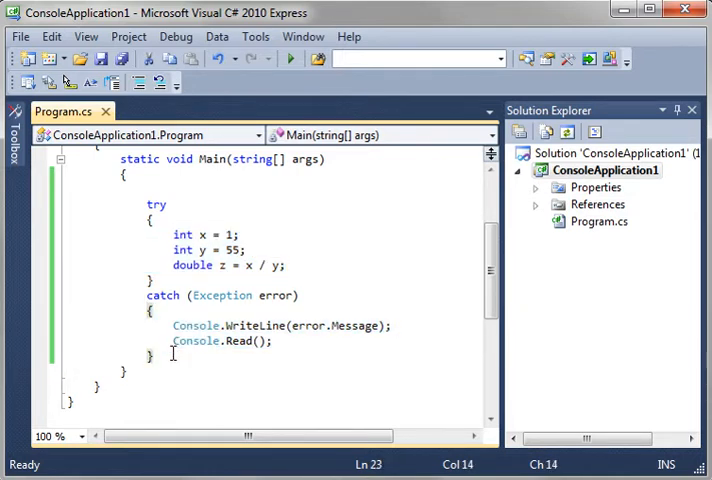
Add a finally block after the catch and move Console.Read(); into it
text(finaly)
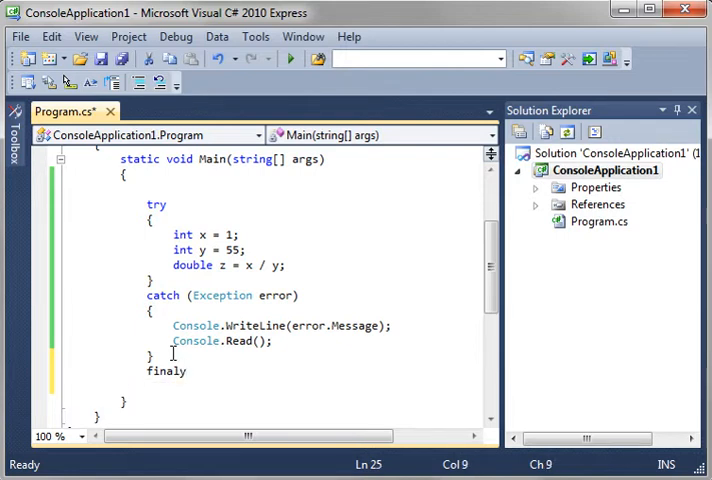
text(l)
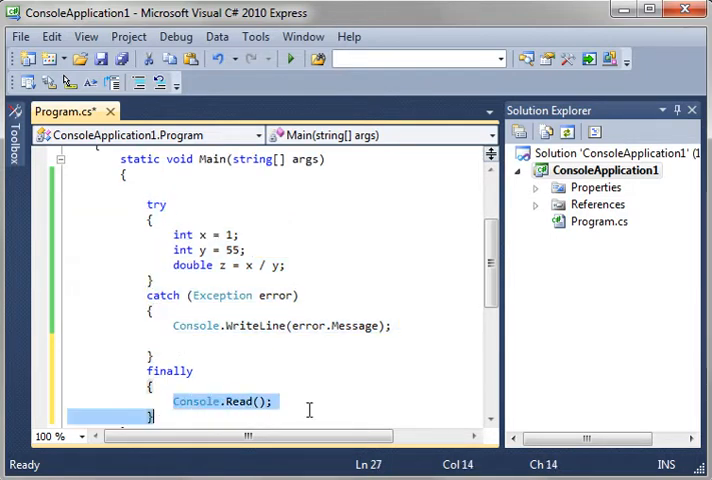
click(290, 58)
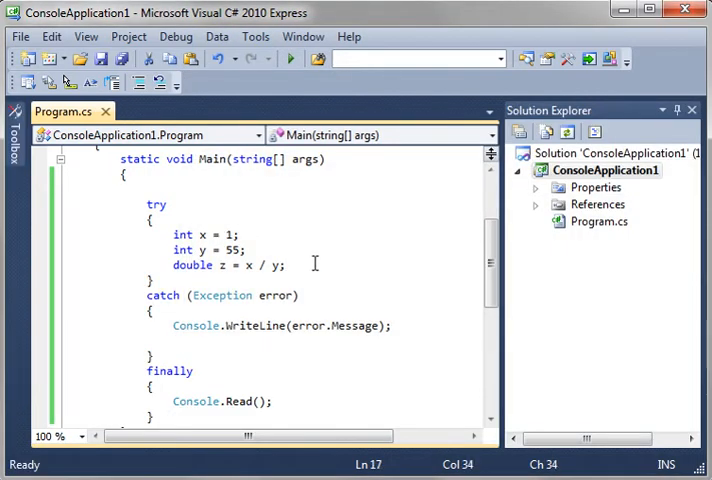
Add Console.WriteLine(z); after the division in the try block and save the file
text(Console.WriteLine)
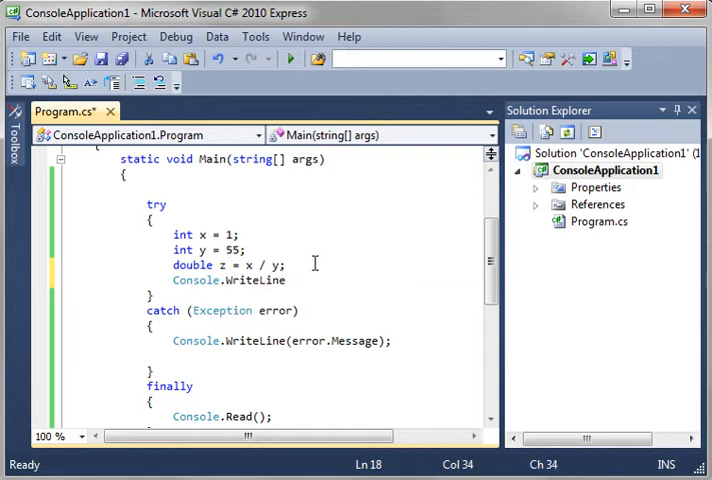
text((z))
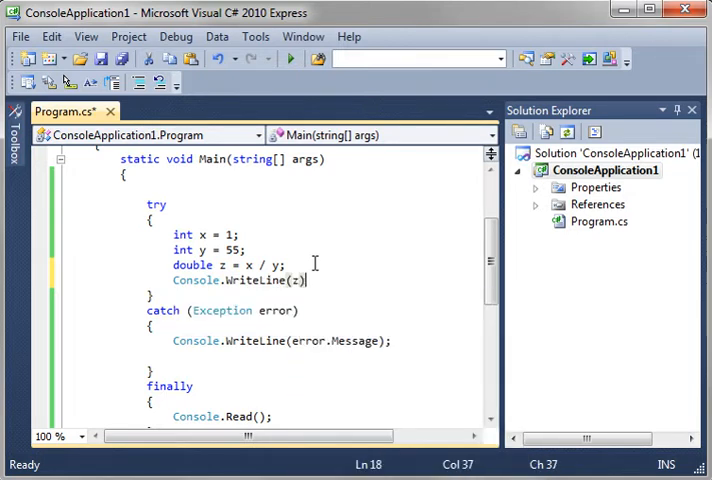
key(ctrl+s)
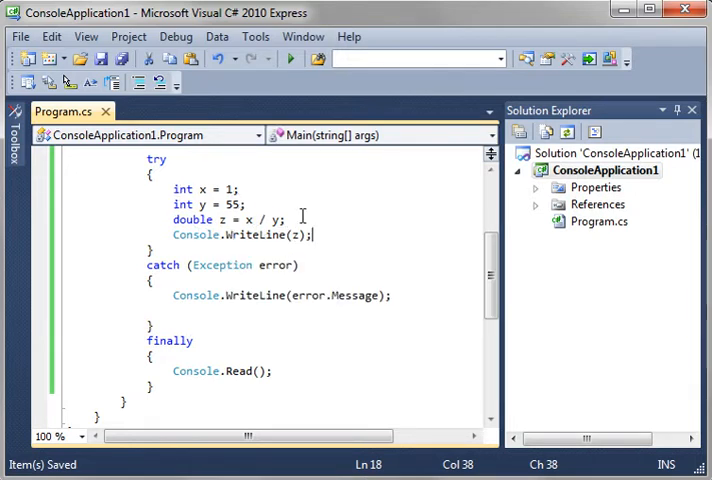
mouse_move(376, 296)
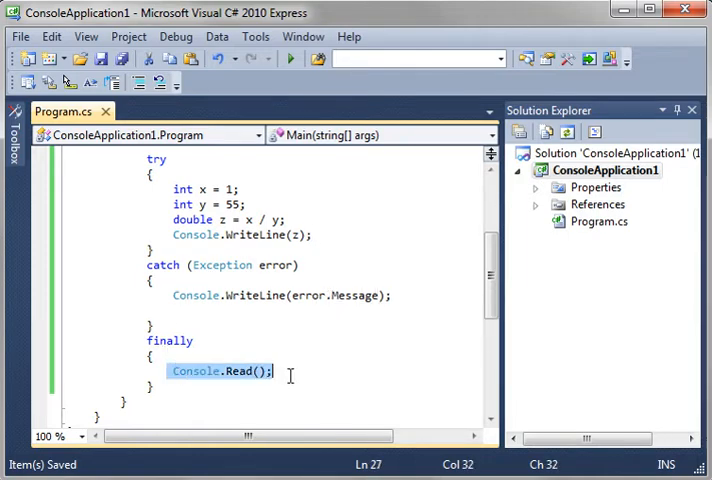
click(290, 58)
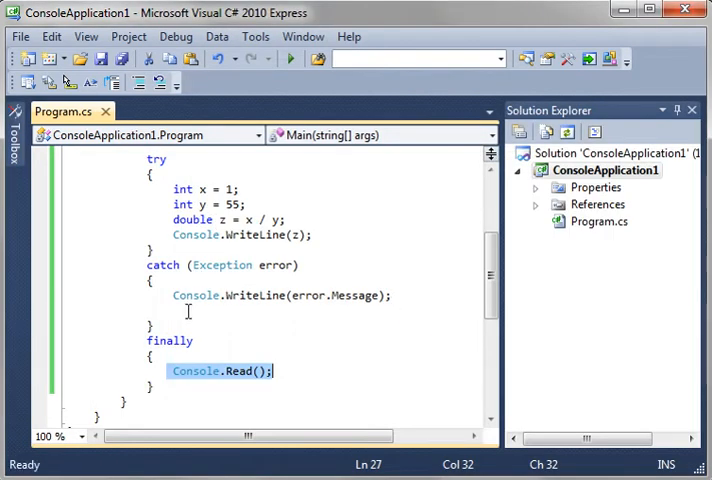
click(384, 296)
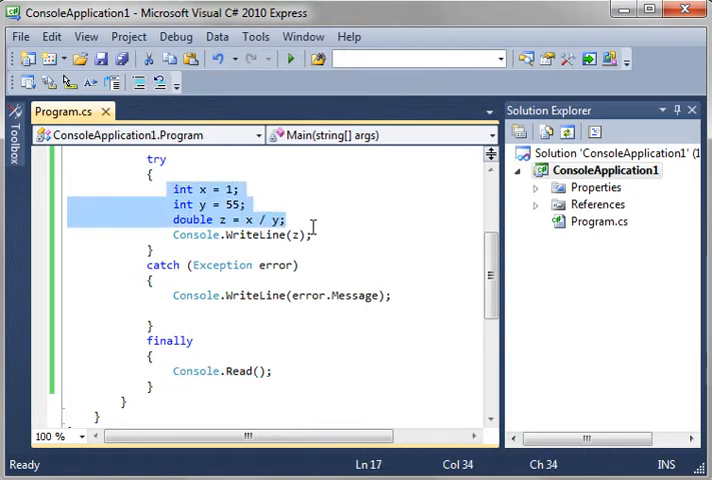
Delete the declarations and division and print "Hello world" in the try block
key(Delete)
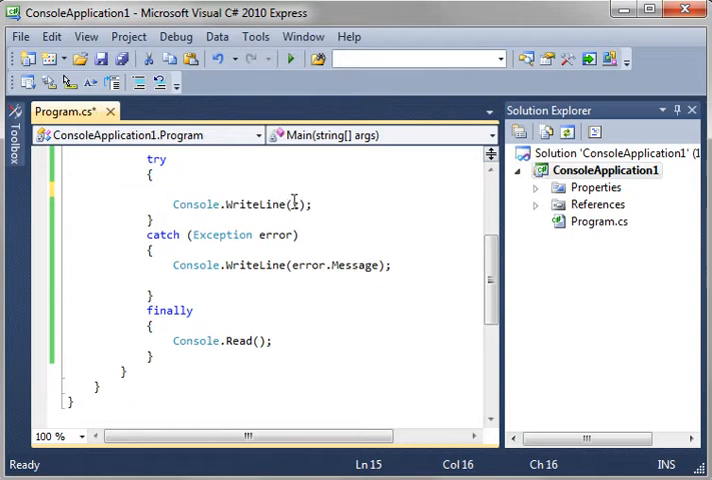
text("")
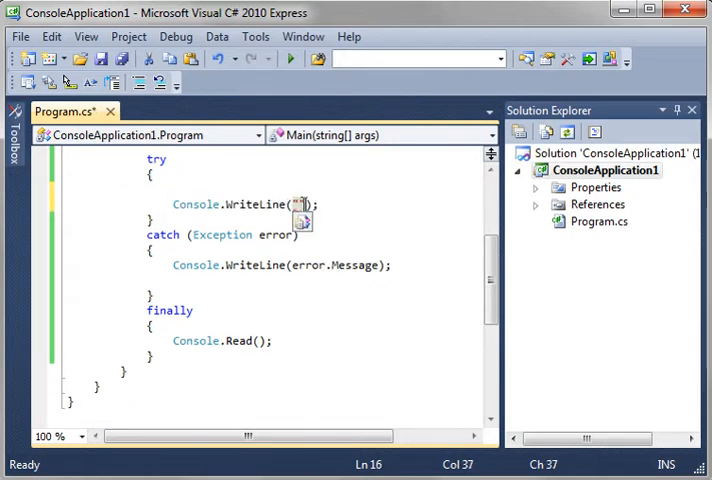
text(Hello)
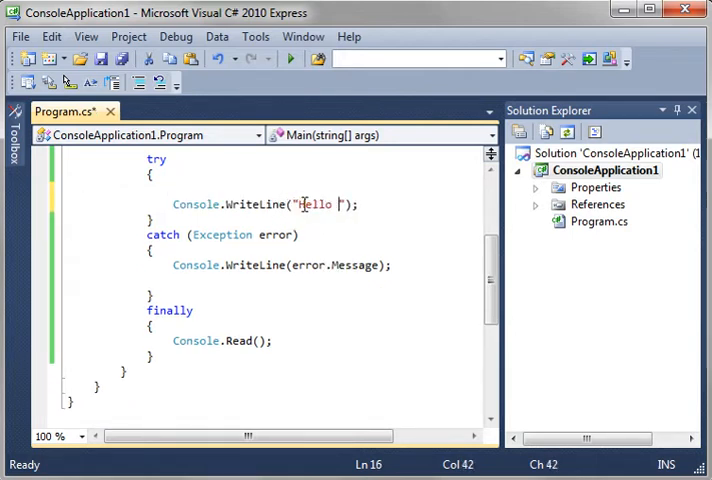
text(world)
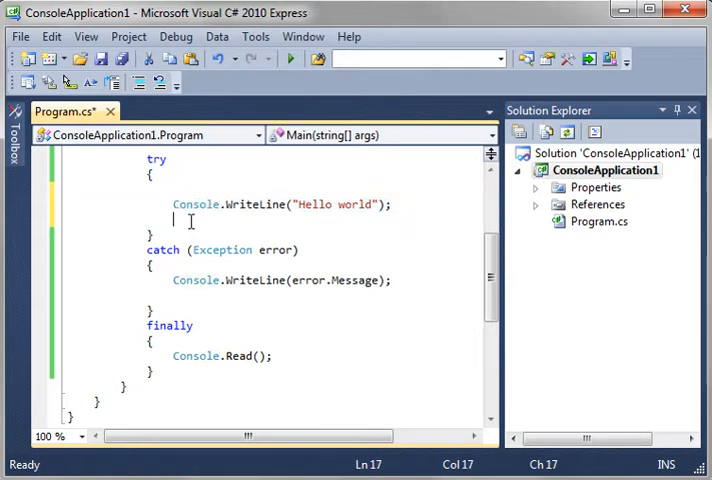
Add Console.WriteLine("Goodbye"); and begin a throw statement after the Hello world line
text(Console.WriteLine("Hello world");)
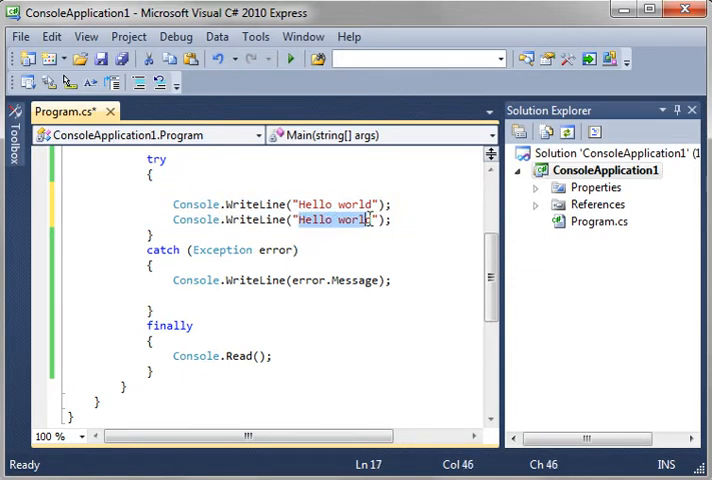
text(Goodb)
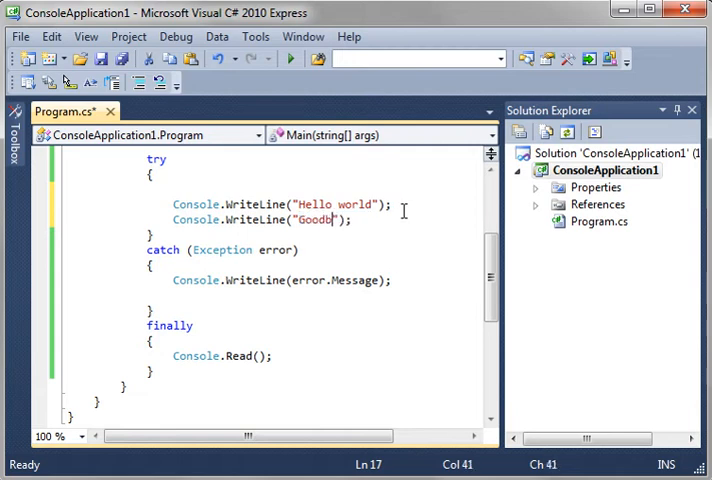
text(ye)
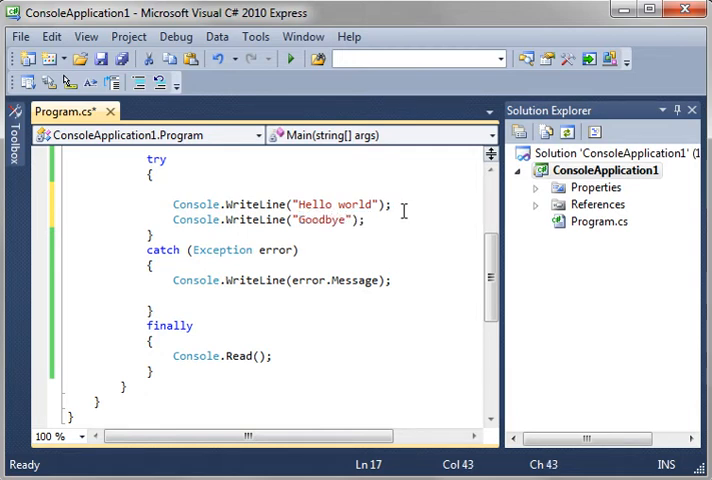
key(enter)
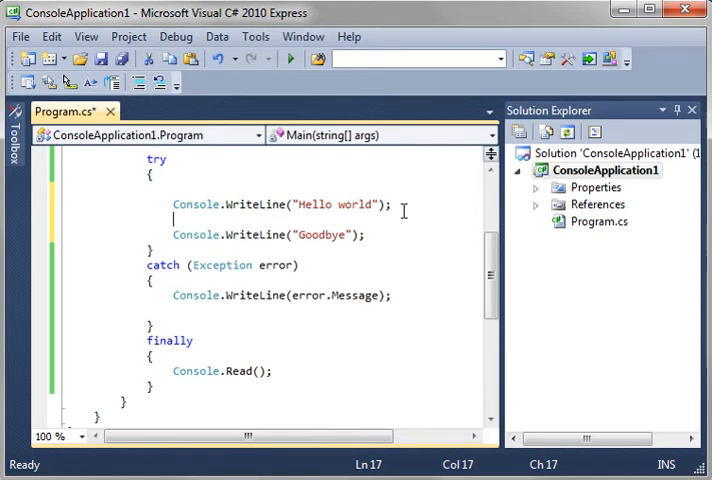
text(tghrow)
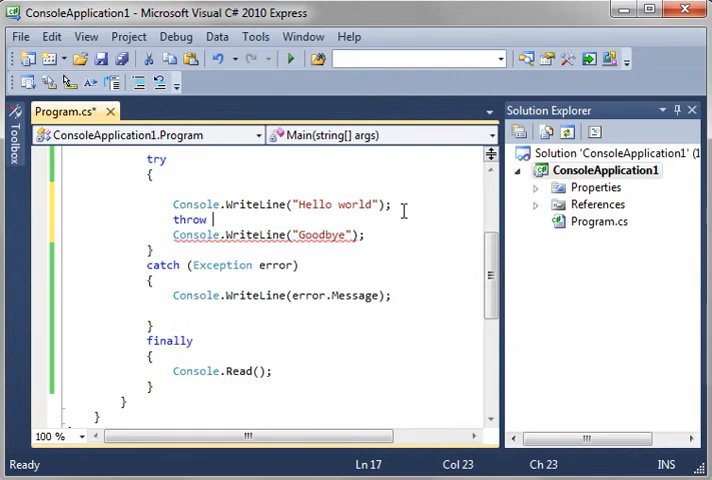
Complete throw new Exception("Goodby cruel world"); save, and delete the Goodbye line
text(new Exception)
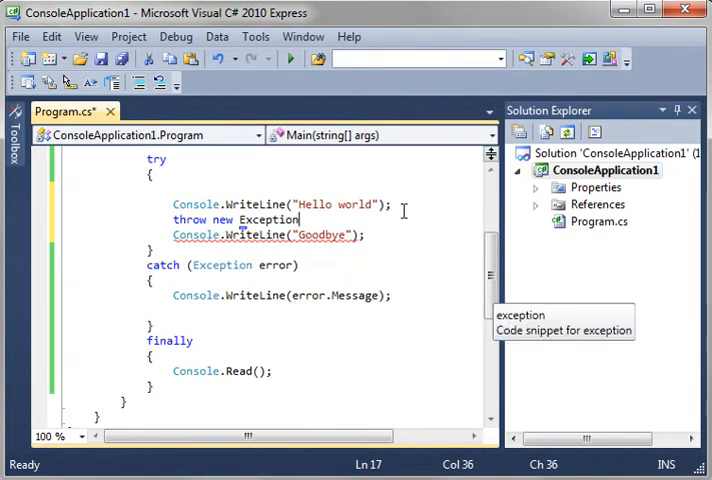
text(()
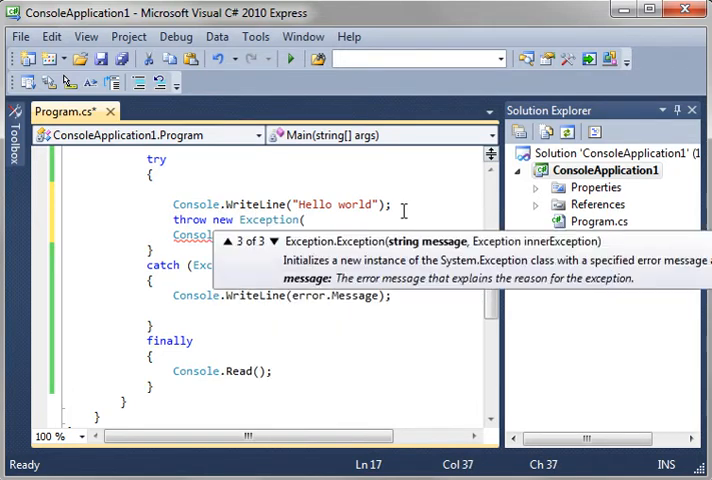
text("");)
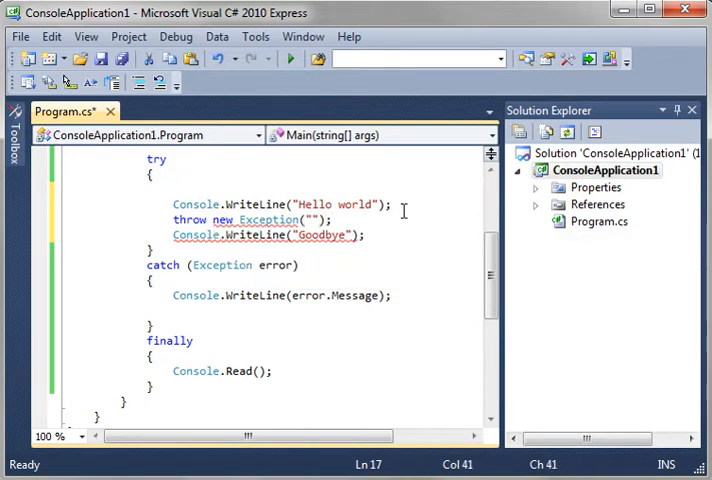
mouse_move(340, 204)
text(Goodby cruel world)
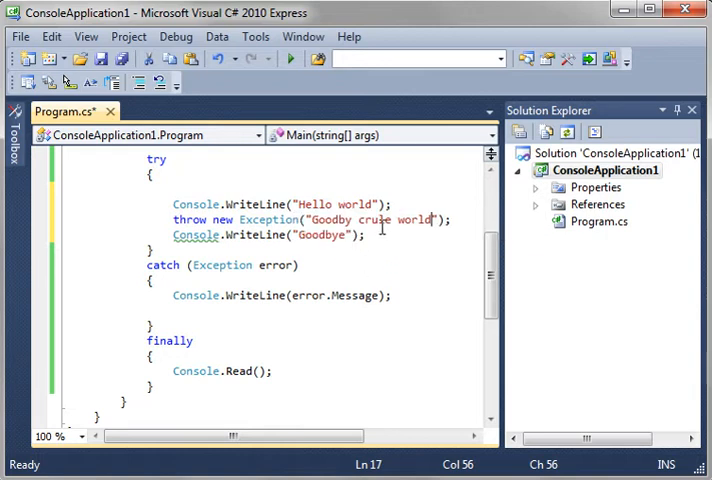
click(378, 220)
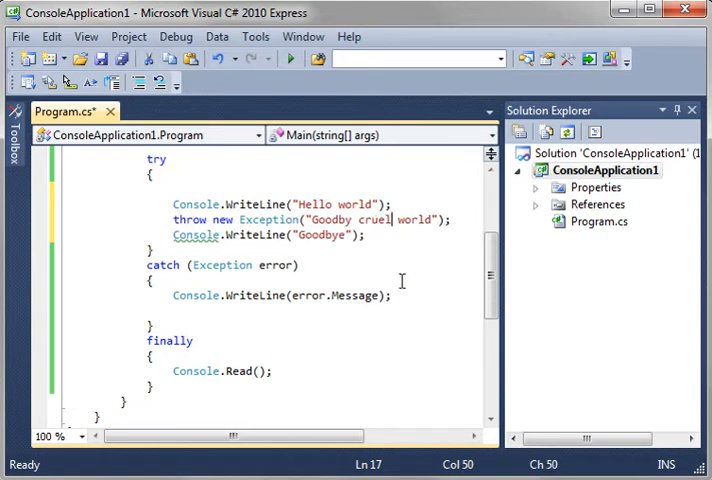
key(ctrl+s)
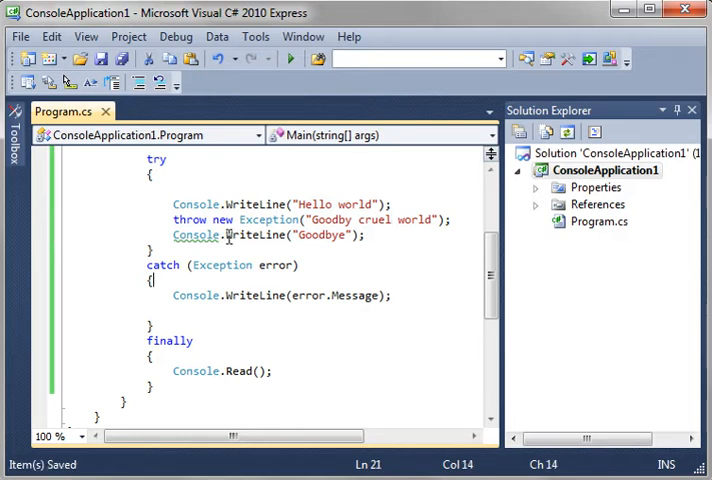
mouse_move(194, 234)
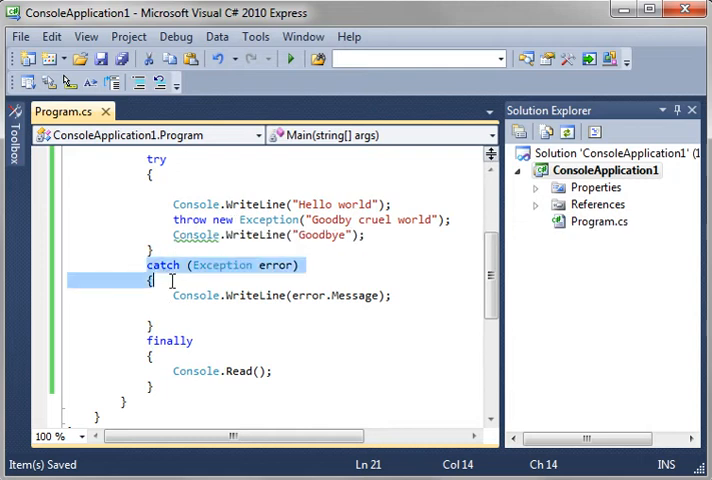
click(170, 236)
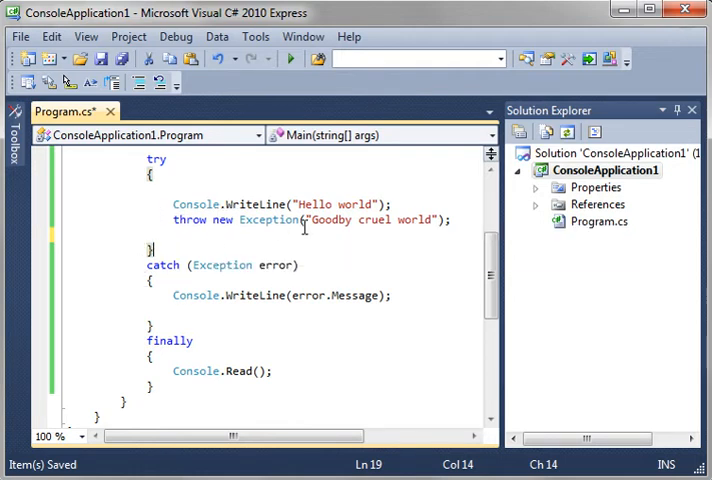
Retype Console.WriteLine("Goodbye"); after the throw and fix the message to "Goodbye cruel world"
text(Console.WriteLine("Goodbye");)
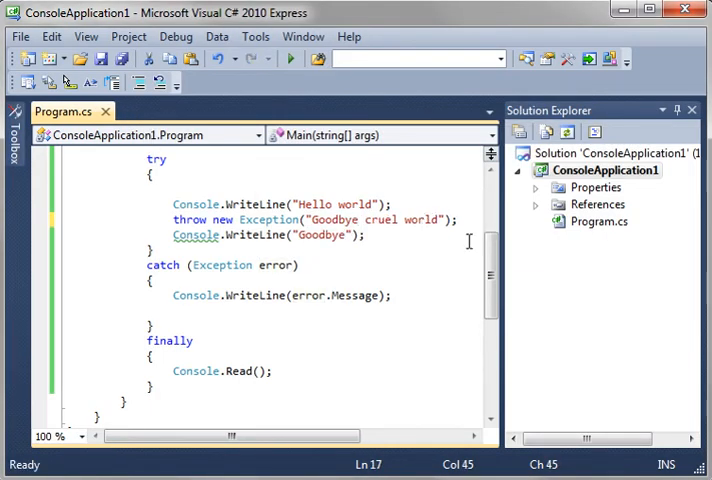
double_click(194, 236)
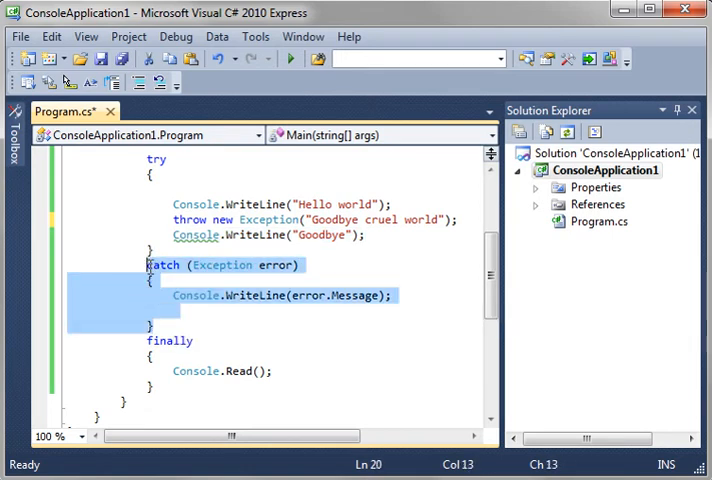
key(Delete)
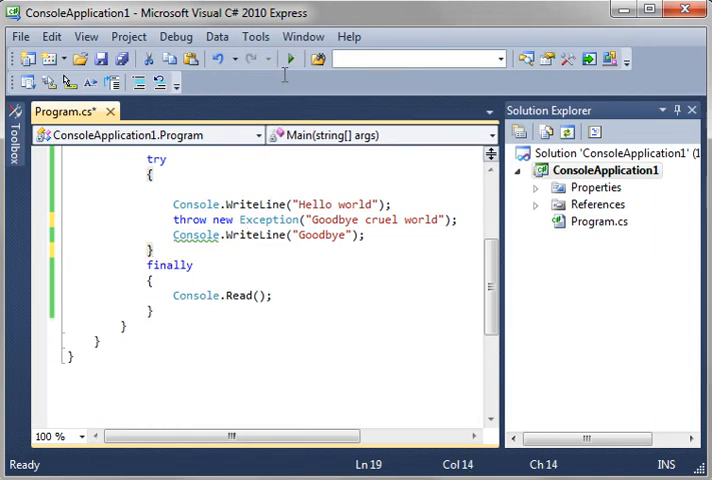
click(290, 58)
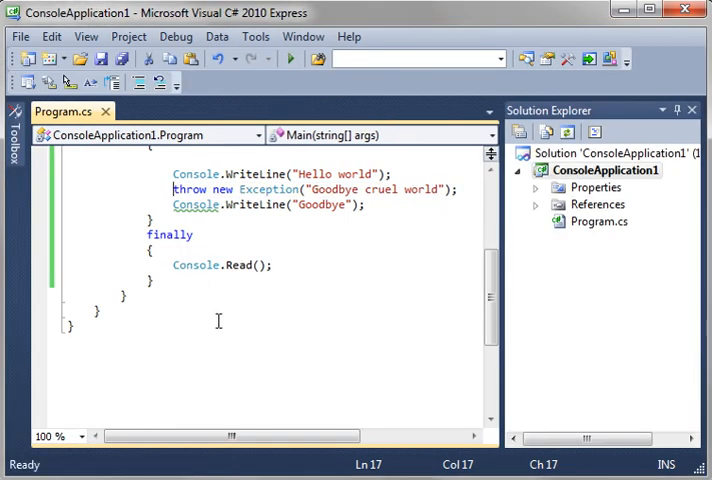
text(catch (Exception error))
text(Console.WriteLine(error.Message);)
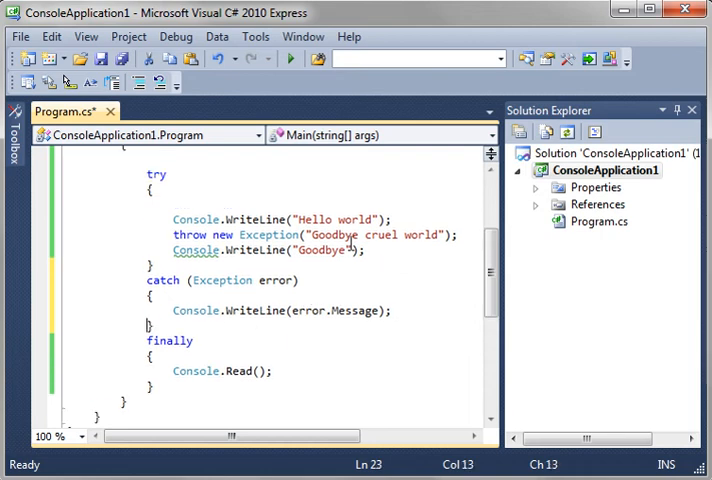
scroll(up, 3)
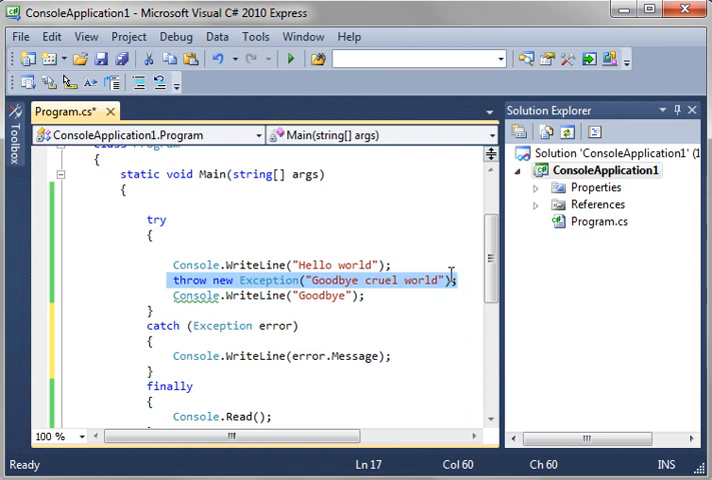
scroll(down, 3)
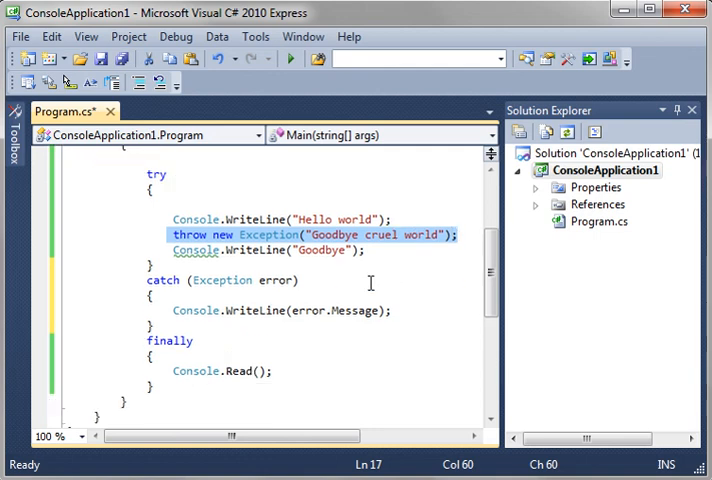
mouse_move(276, 330)
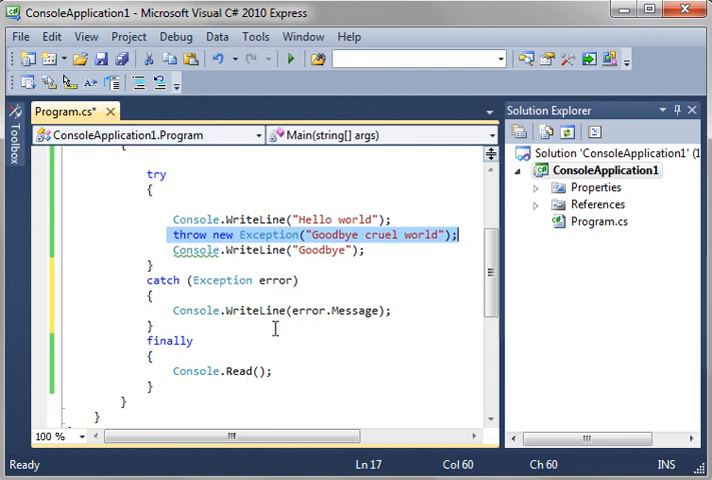